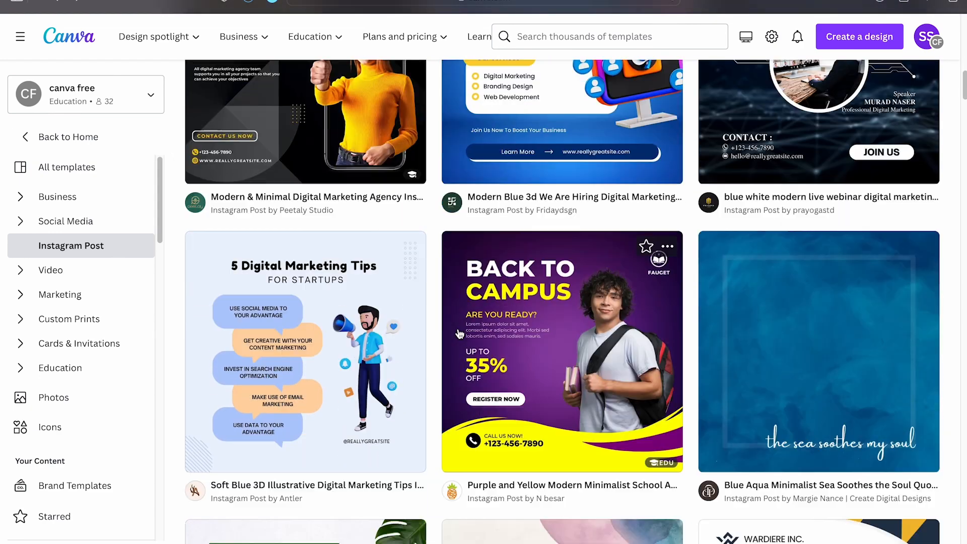
# Open the Green Modern Botanical Motivational Quote Instagram template in the editor.
pyautogui.scroll(-3)
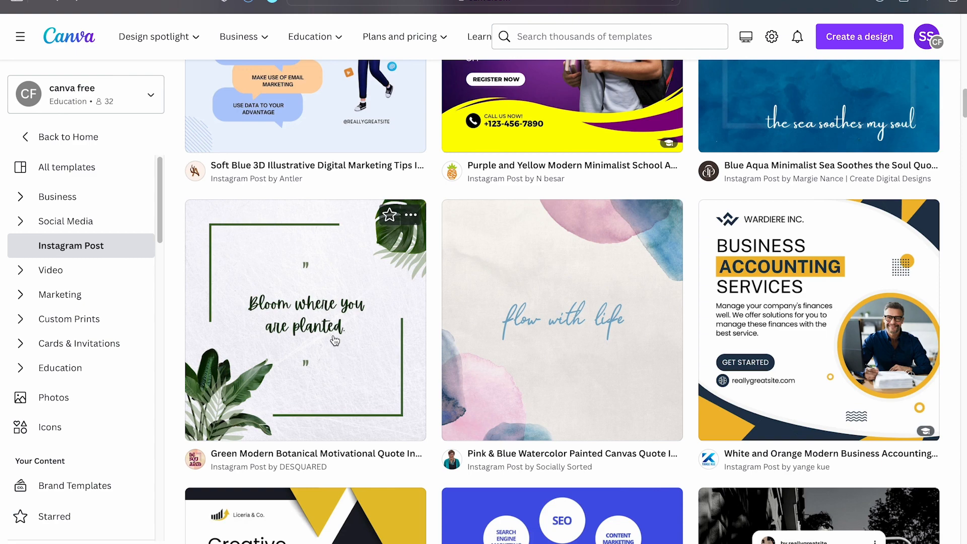
pyautogui.click(305, 320)
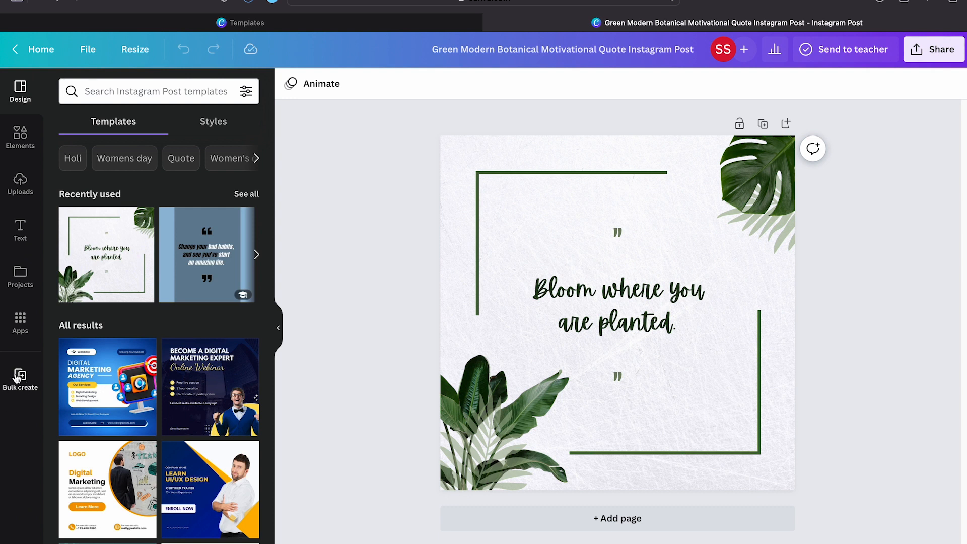
# Find the Bulk create app by searching 'bulk' in Apps and launch it on the quote design.
pyautogui.click(20, 374)
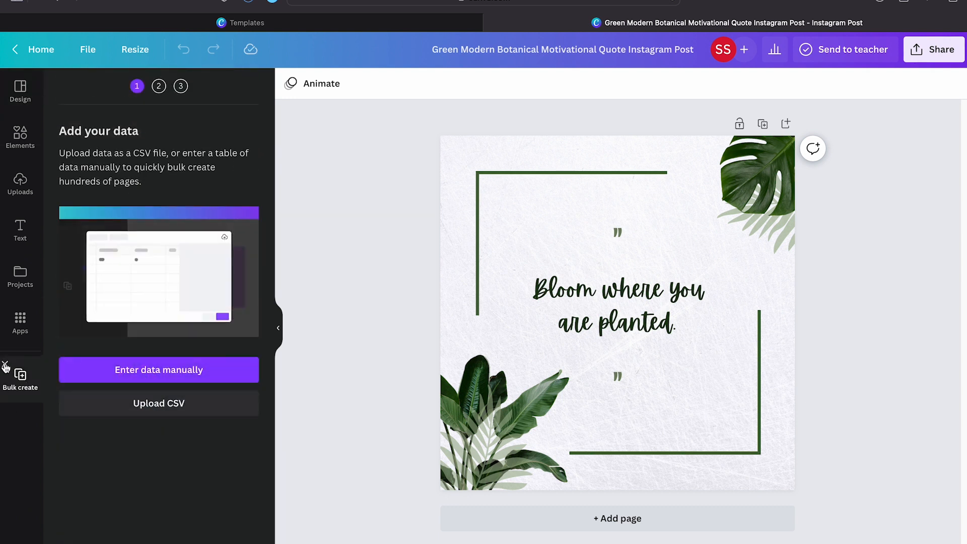
pyautogui.click(20, 323)
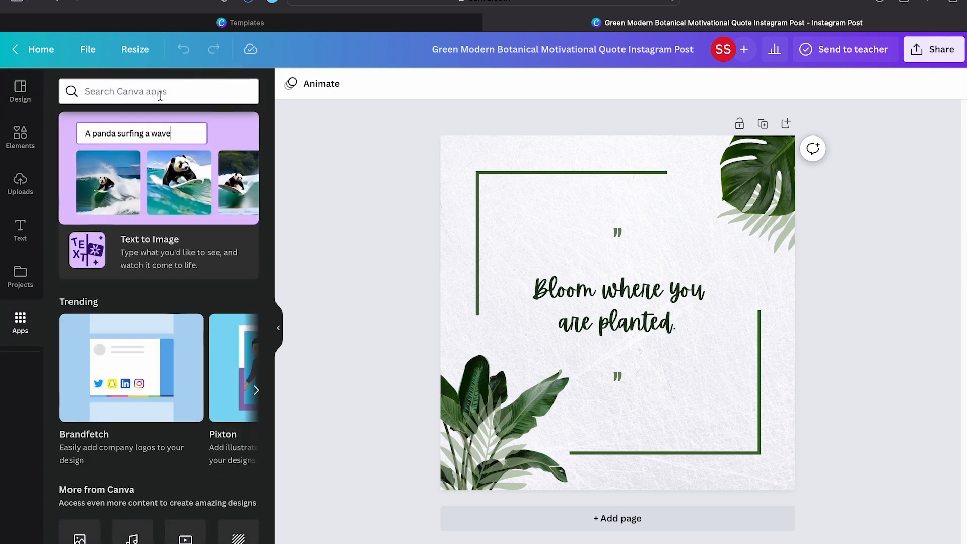
pyautogui.write('bulk')
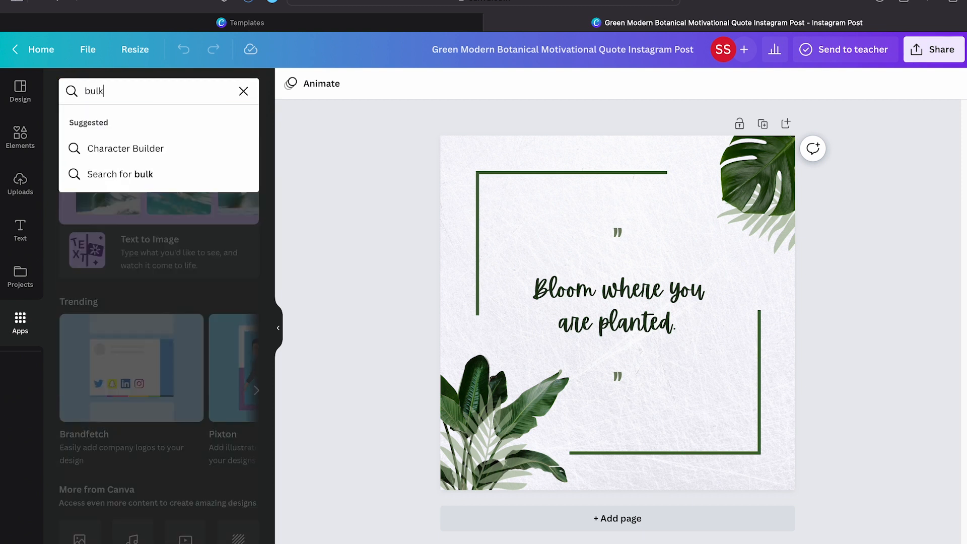
pyautogui.press('Enter')
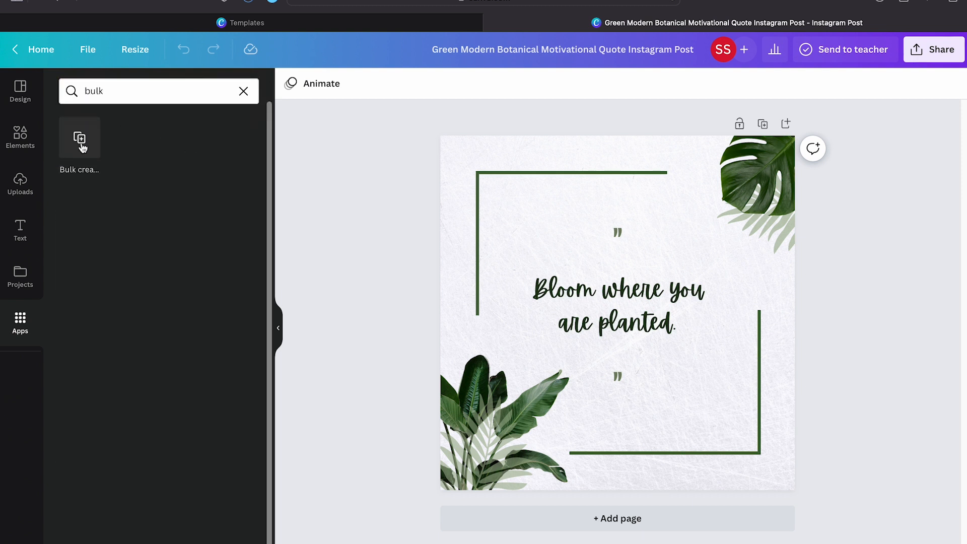
pyautogui.click(79, 137)
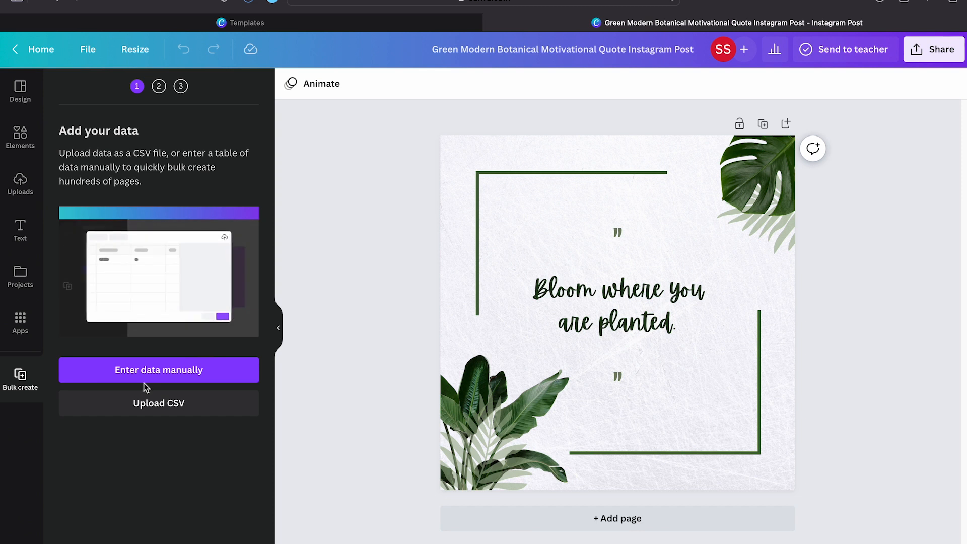
# Preview the manual data entry table, then dismiss it to return to the add-data step.
pyautogui.click(158, 370)
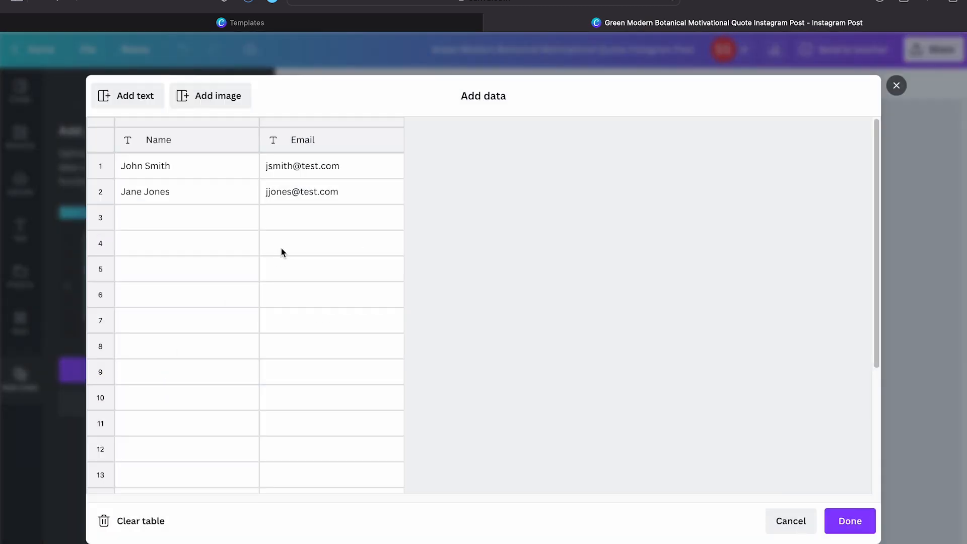
pyautogui.click(332, 217)
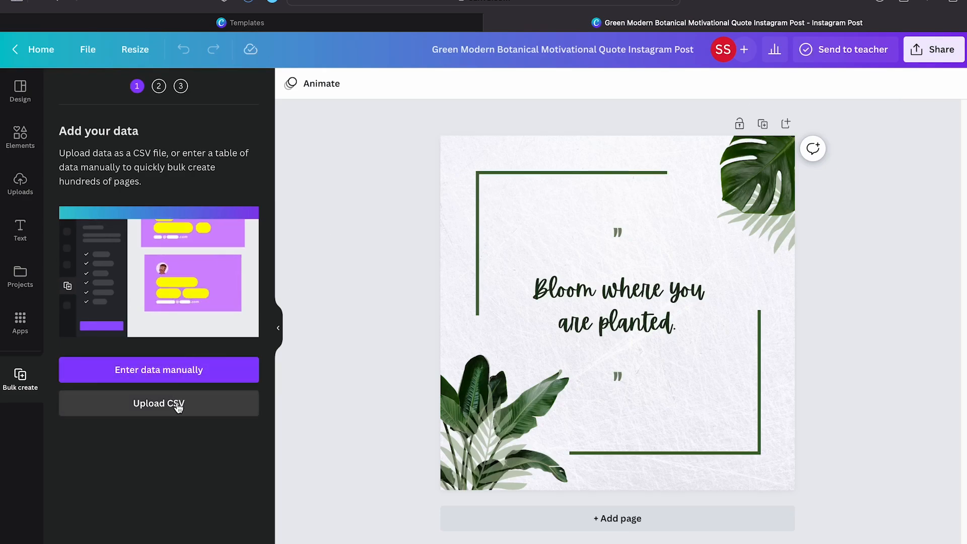
# Upload the quotes CSV so Bulk create identifies a single Quotes data field.
pyautogui.click(159, 403)
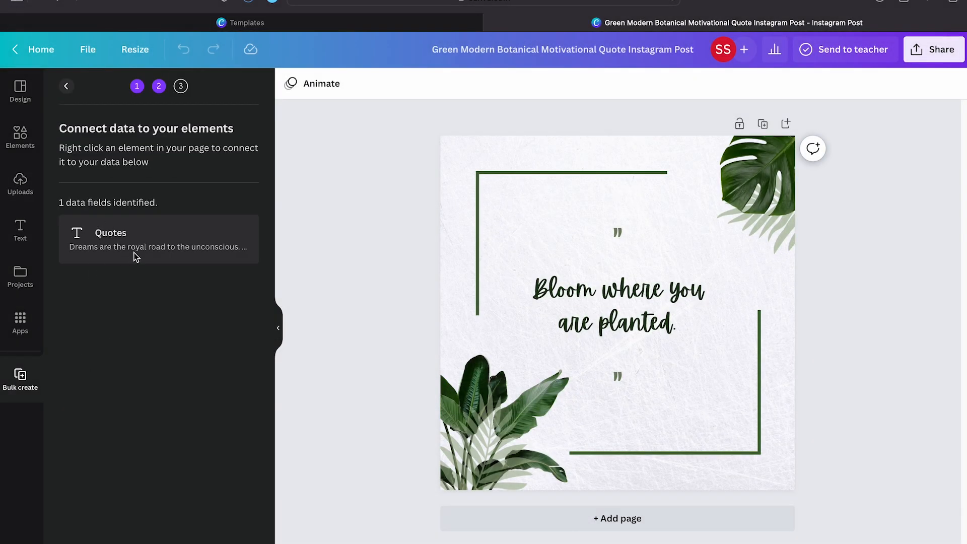
# Connect the page's quote text box to the Quotes field so it reads {Quotes}.
pyautogui.click(616, 305)
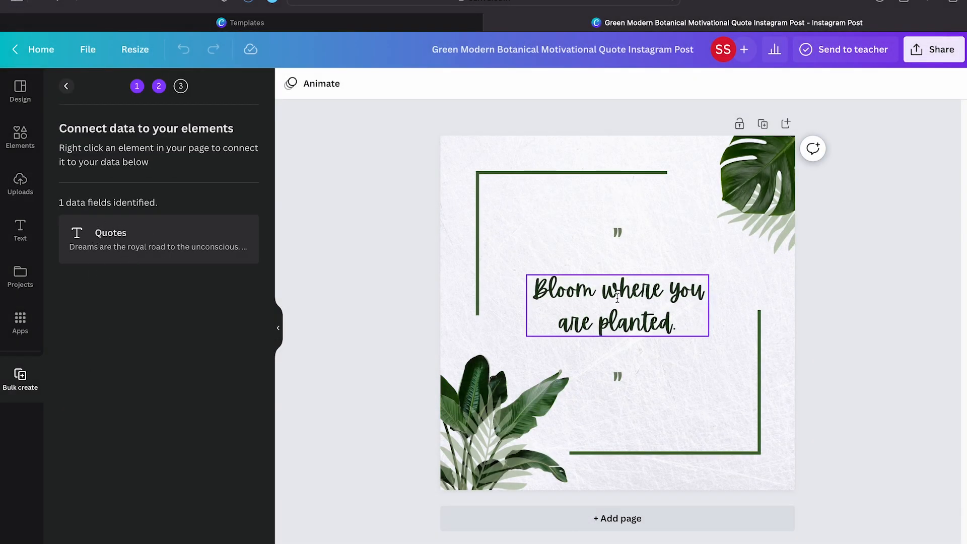
pyautogui.rightClick(617, 305)
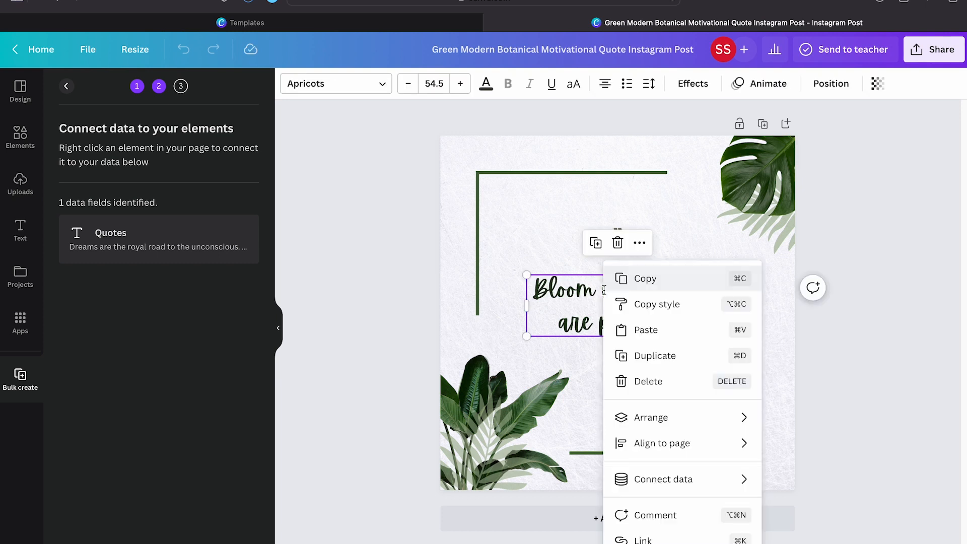
pyautogui.moveTo(663, 479)
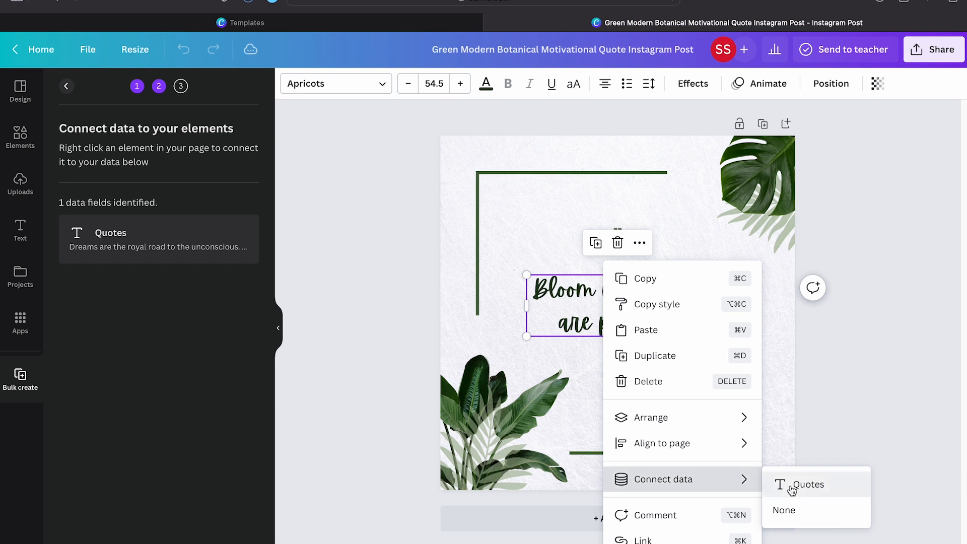
pyautogui.click(809, 485)
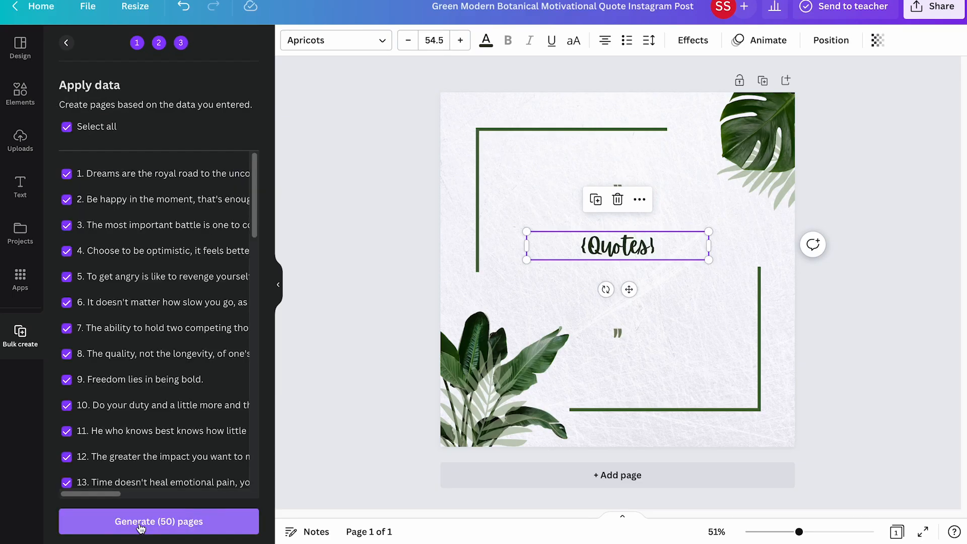
# Review the list of 50 checked quotes and generate 50 pages from them.
pyautogui.scroll(-3)
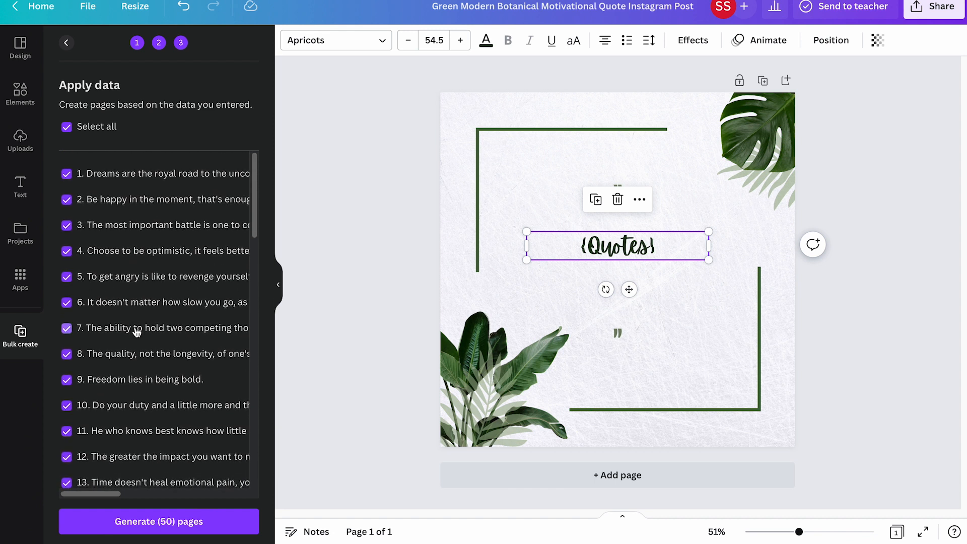
pyautogui.scroll(-3)
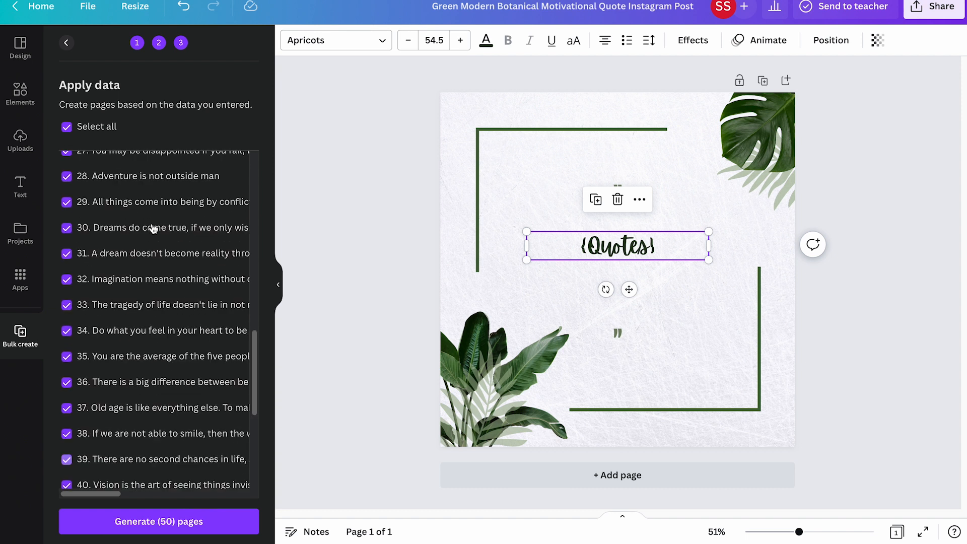
pyautogui.scroll(-3)
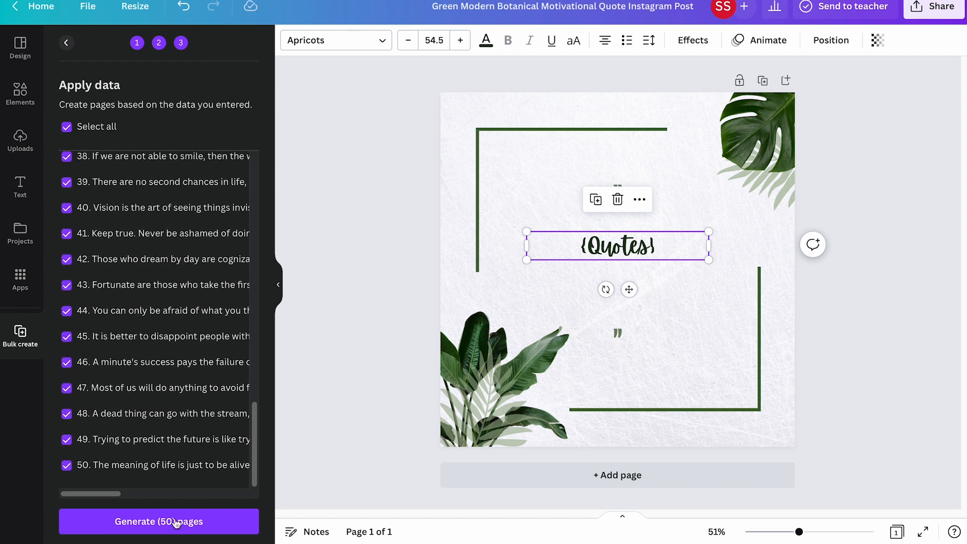
pyautogui.click(158, 521)
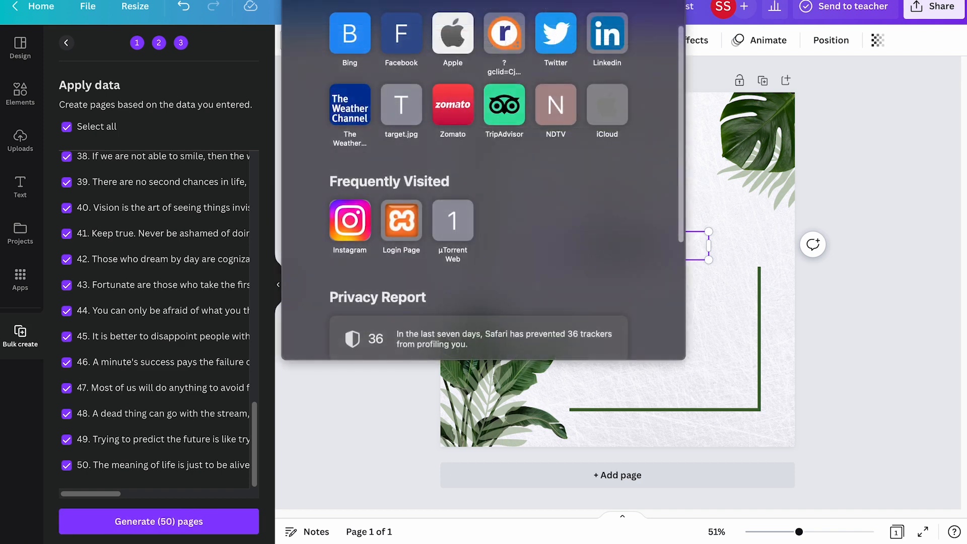
# Scroll through the generated 50-page bulk design, each page carrying a different quote.
pyautogui.click(158, 521)
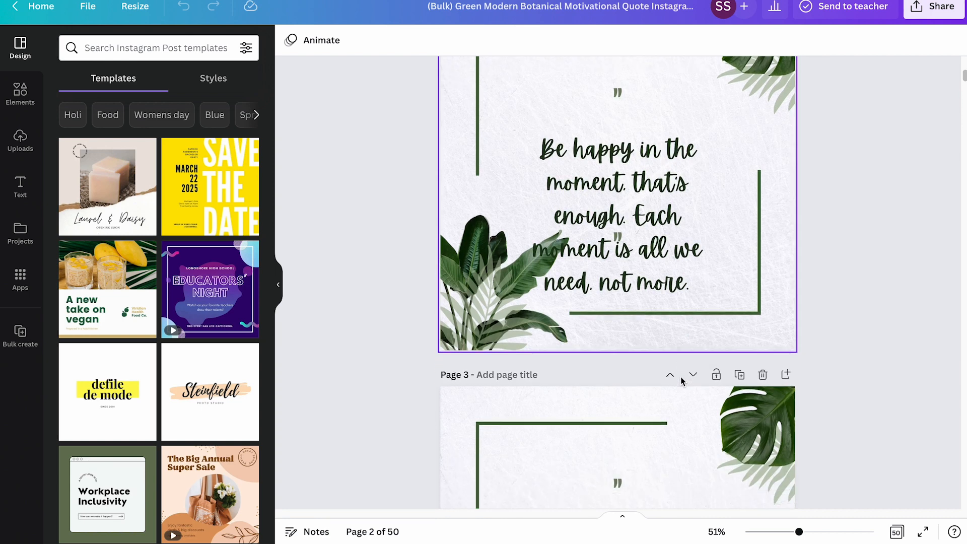
pyautogui.scroll(-3)
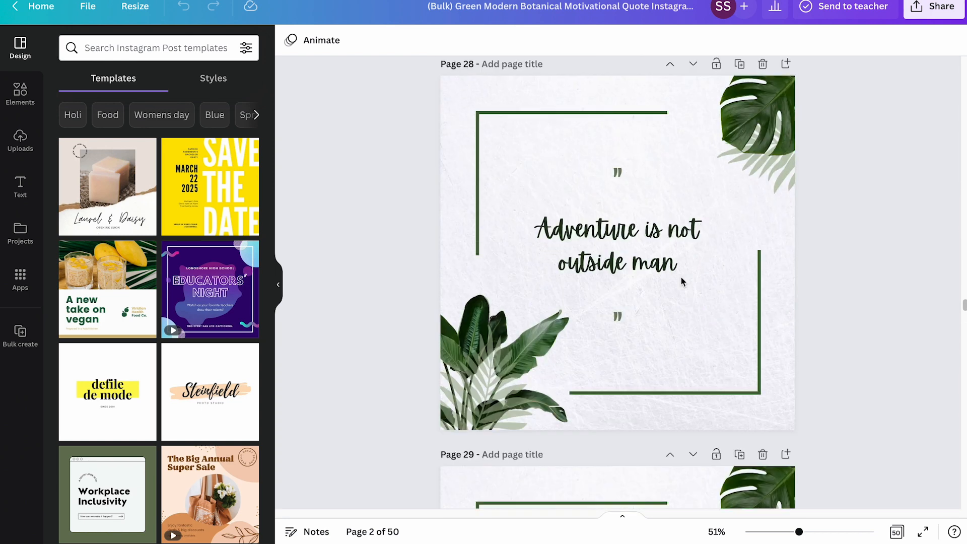
pyautogui.scroll(-3)
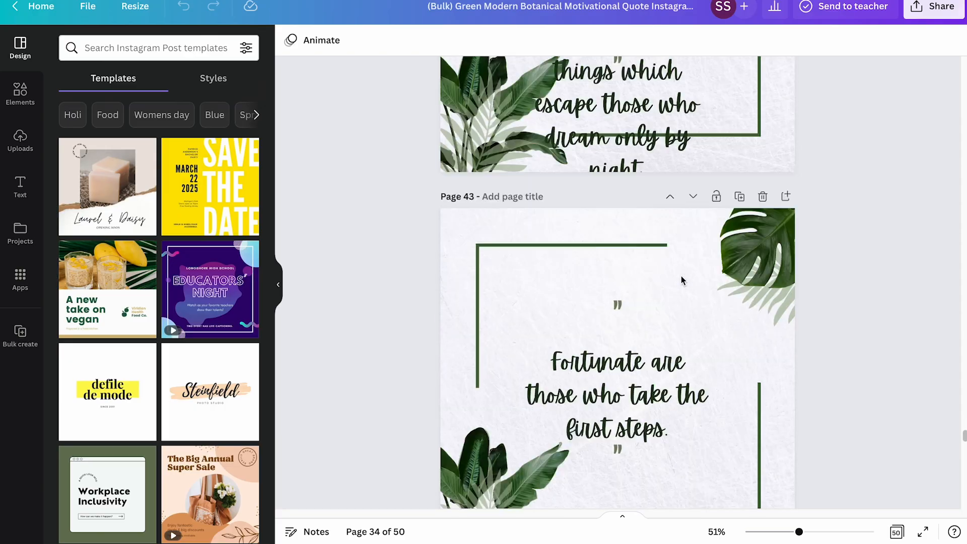
pyautogui.scroll(-3)
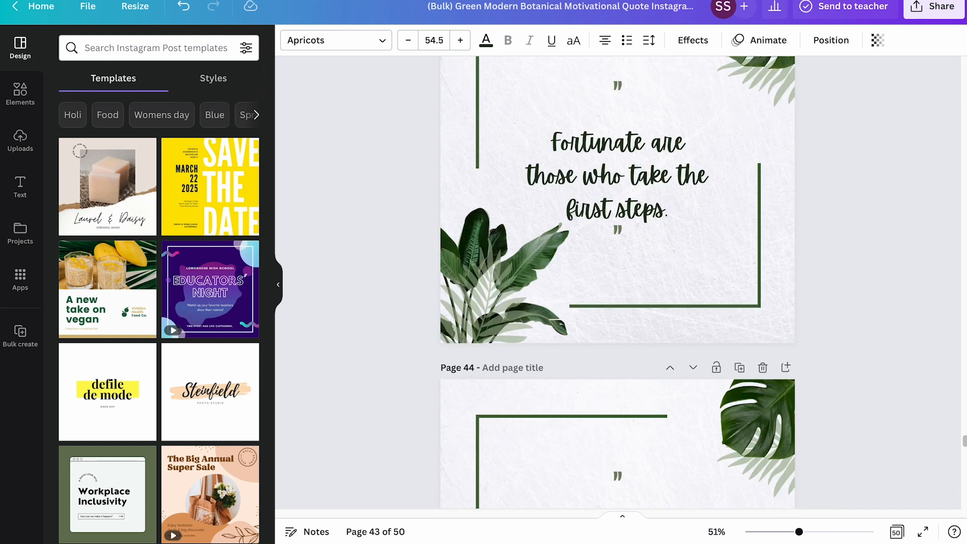
pyautogui.click(933, 7)
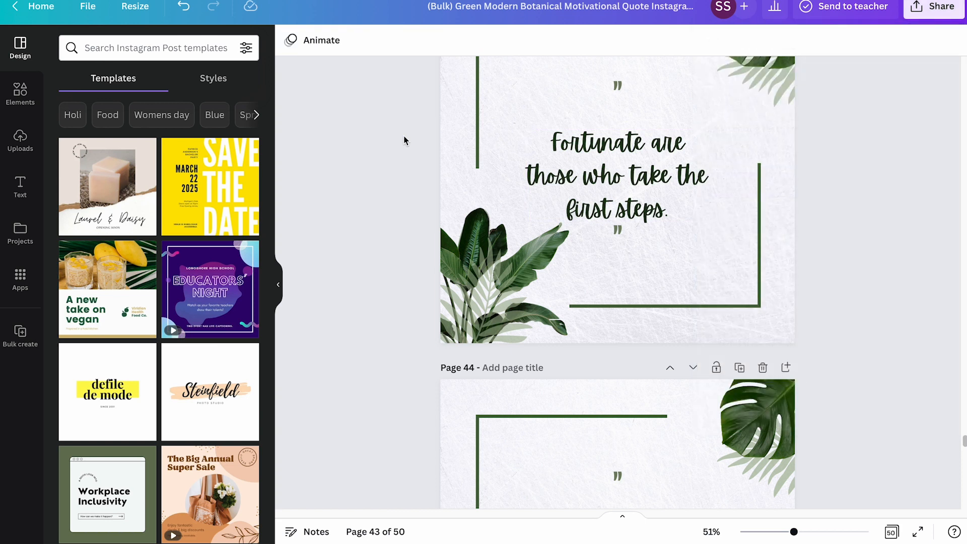
pyautogui.scroll(-3)
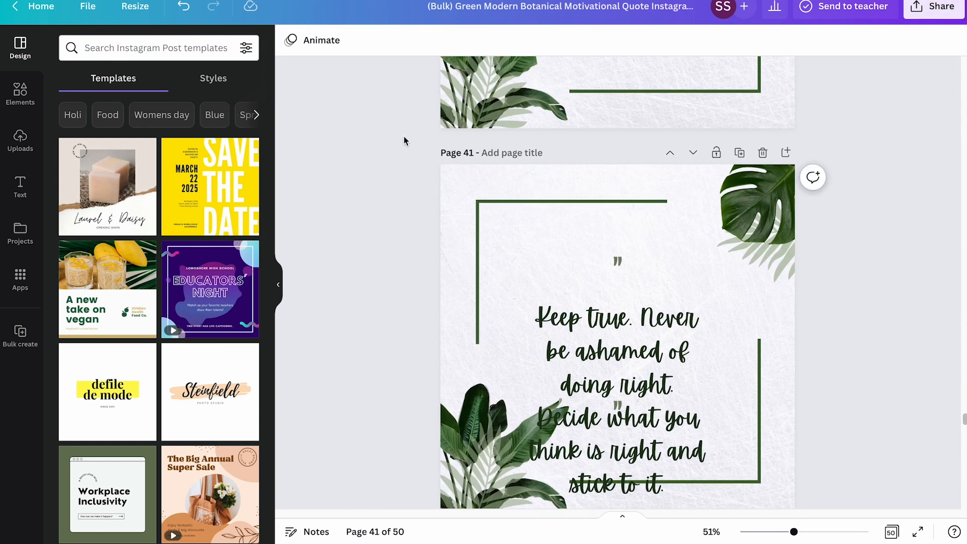
pyautogui.moveTo(432, 311)
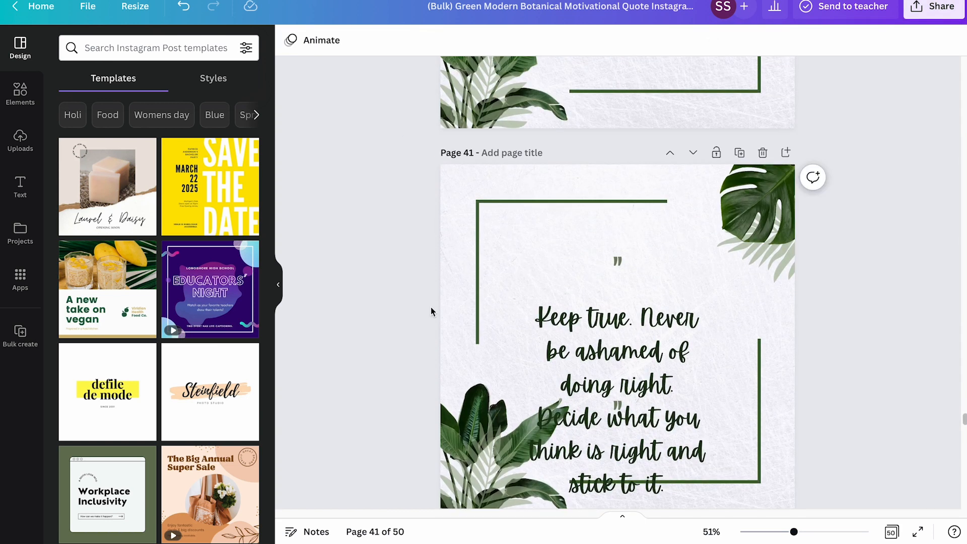